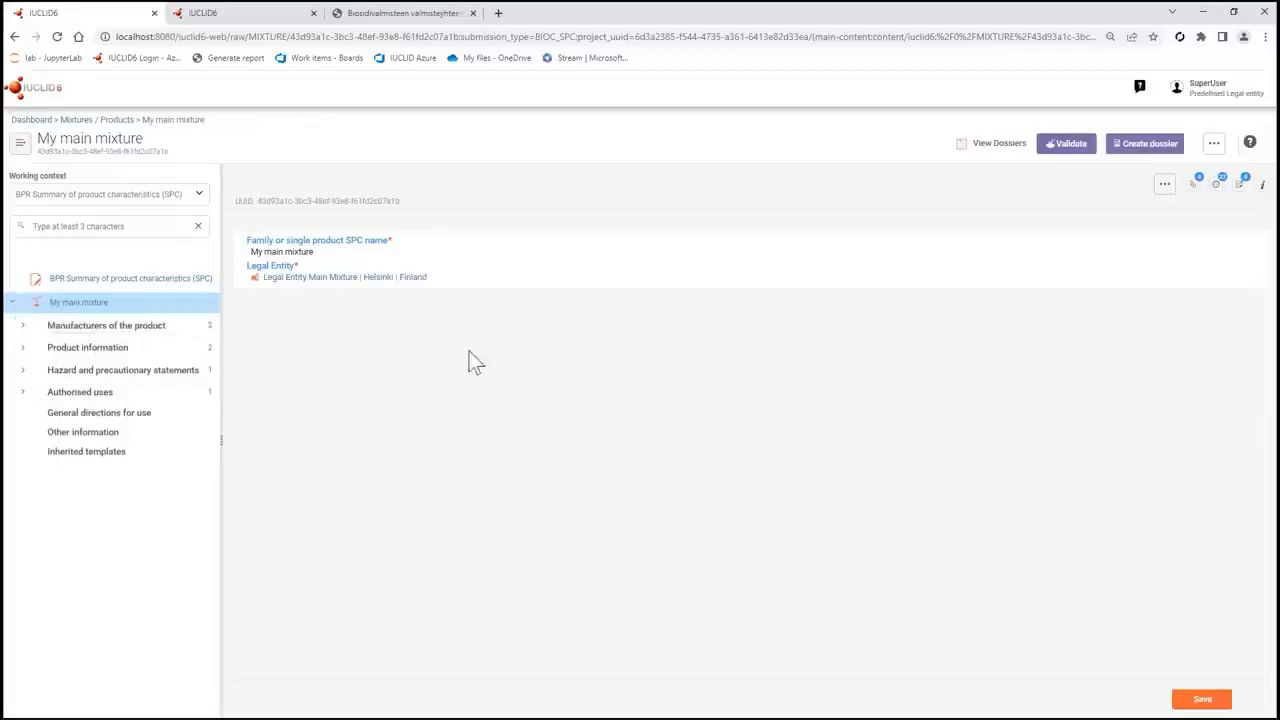
mouse_move(445, 391)
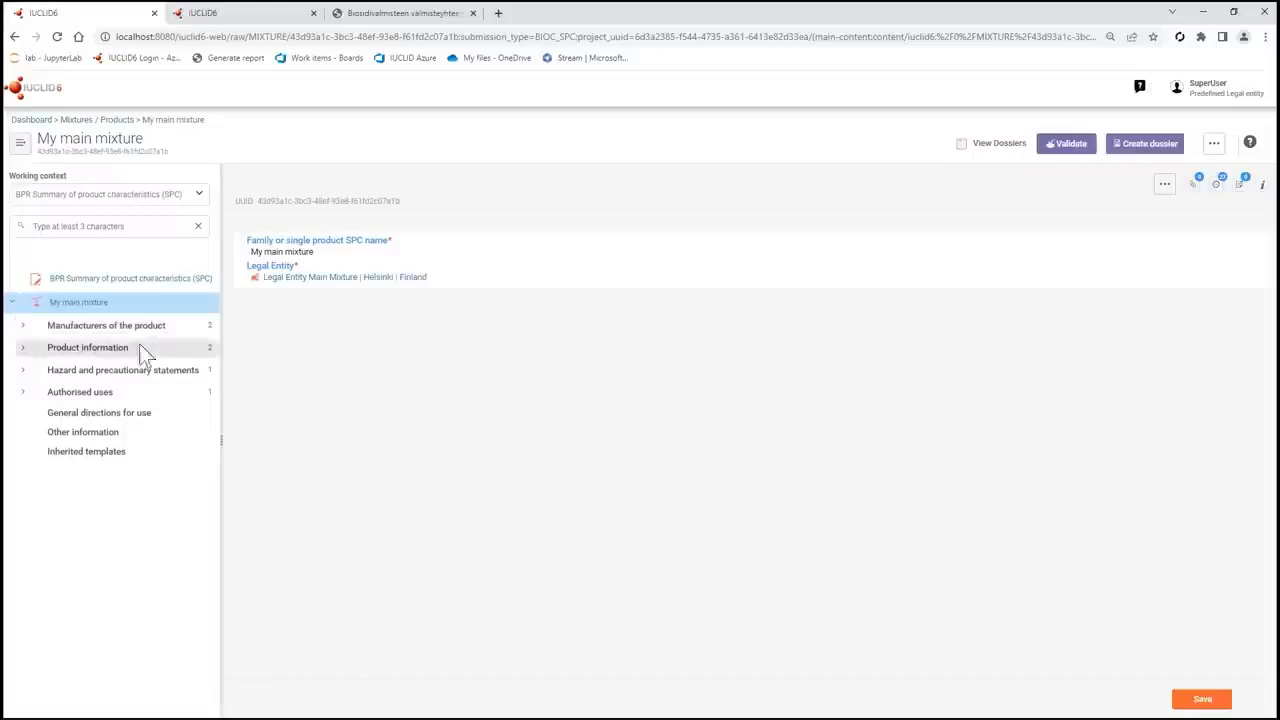
mouse_move(220, 415)
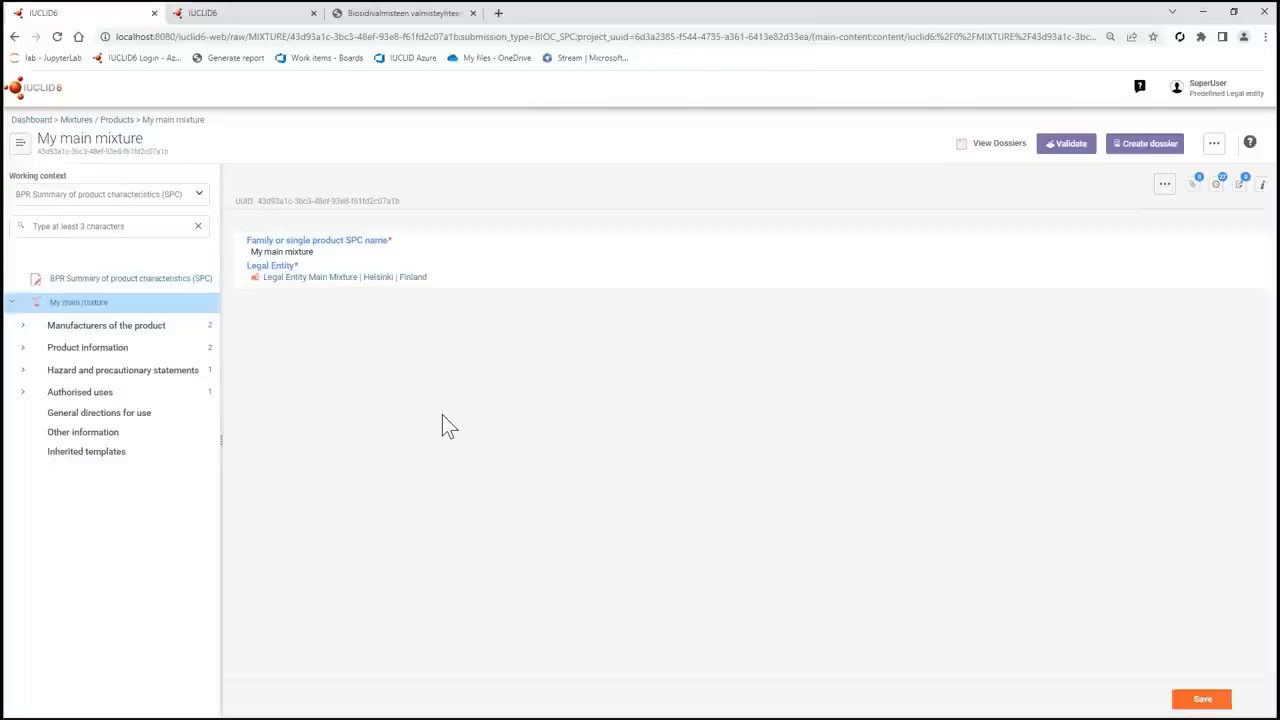
Step: Switch to the second IUCLID6 session and open its main application menu
click(240, 12)
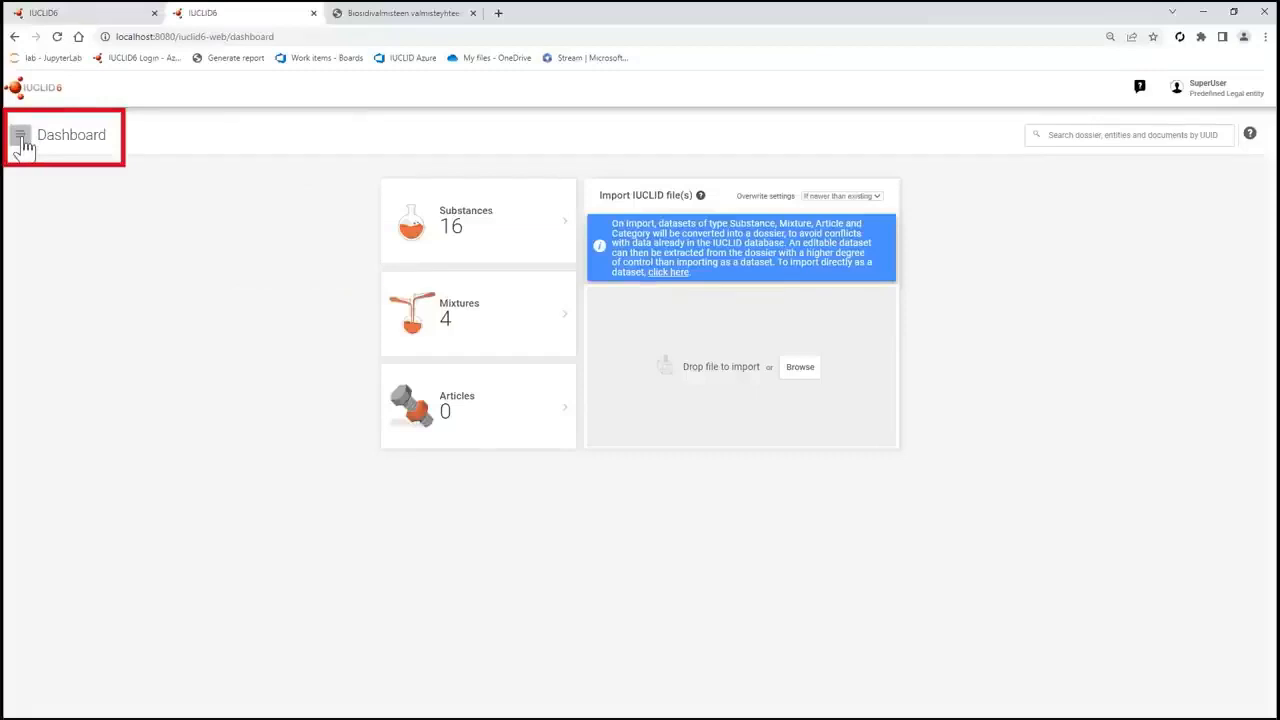
click(20, 133)
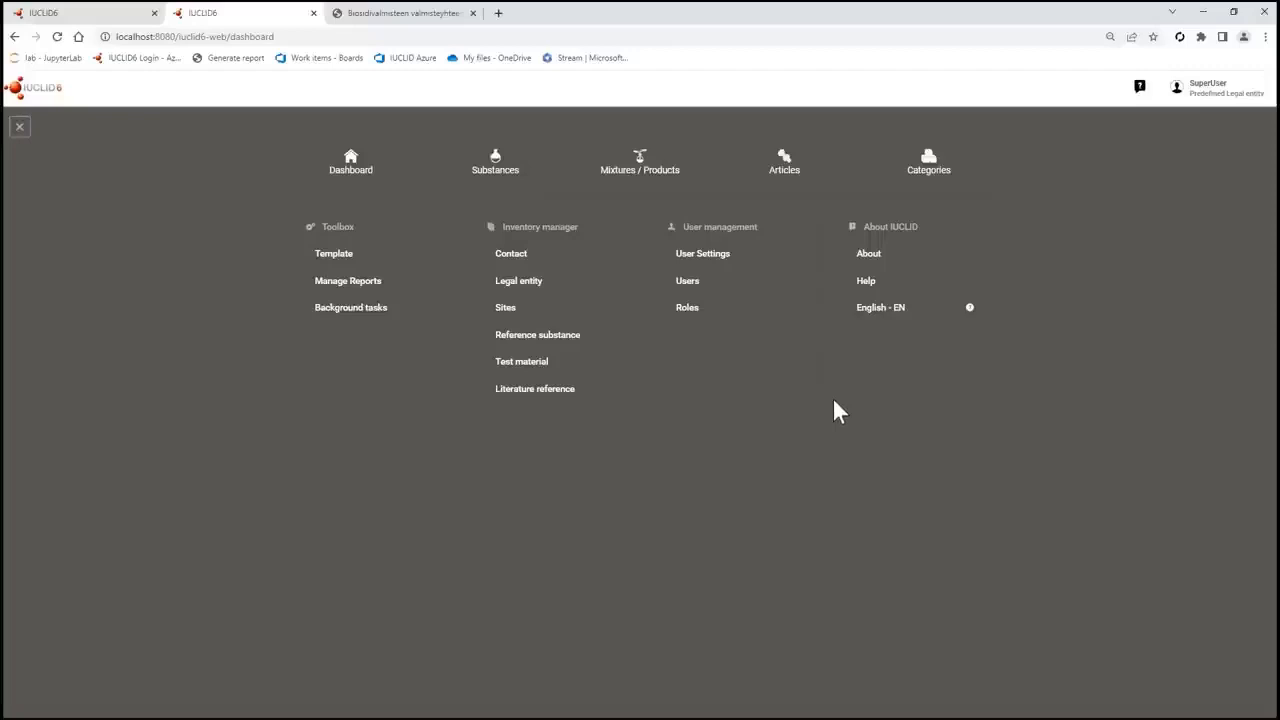
mouse_move(845, 412)
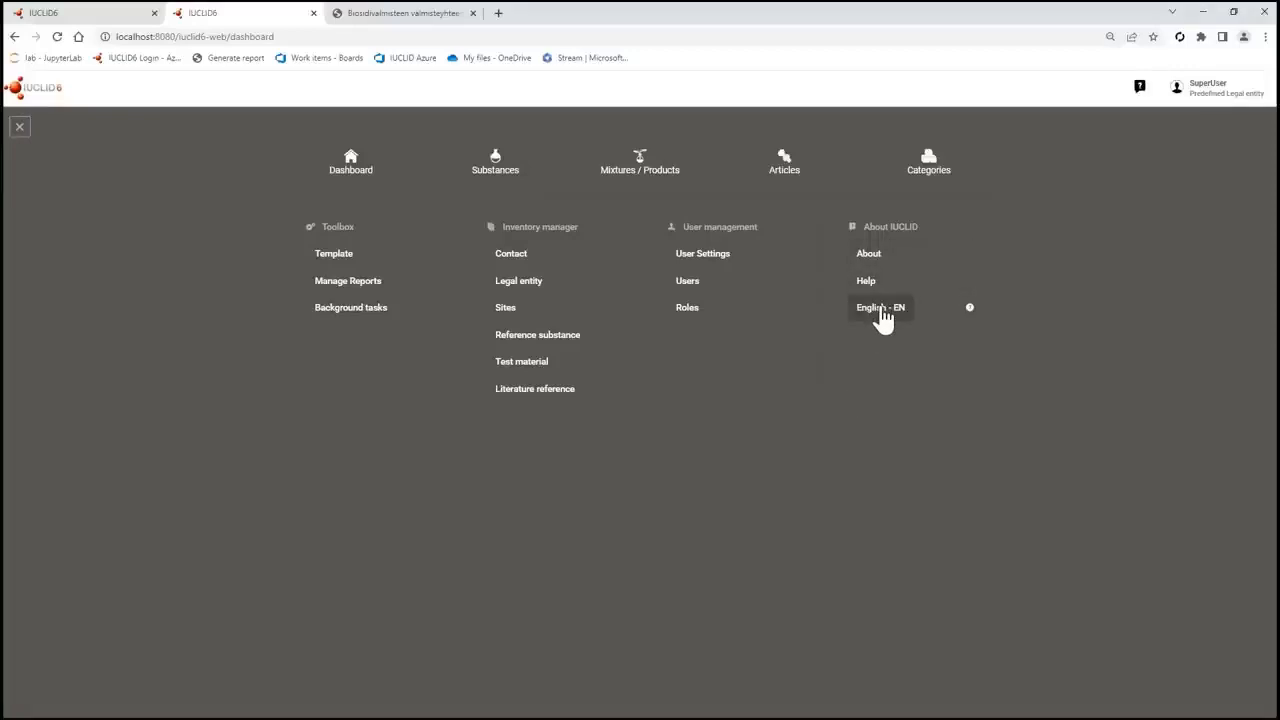
Step: Set the interface language from English - EN to Finnish - FI
click(880, 307)
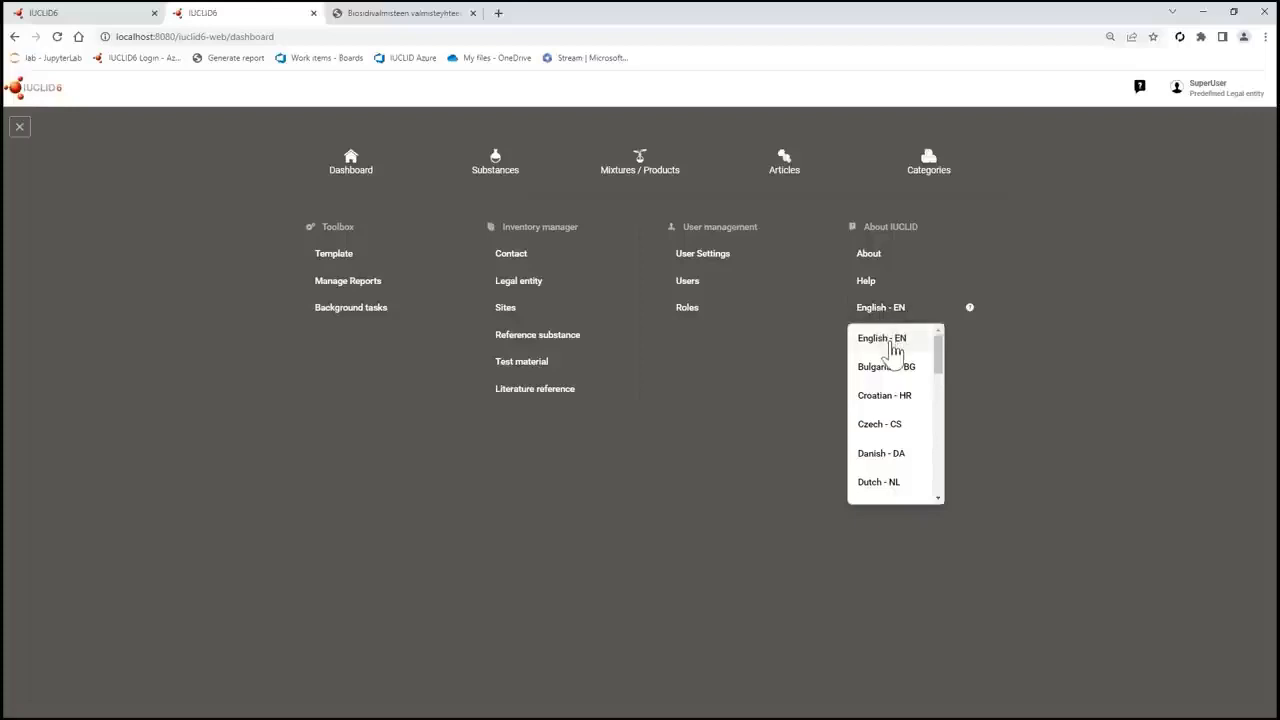
scroll(down, 3)
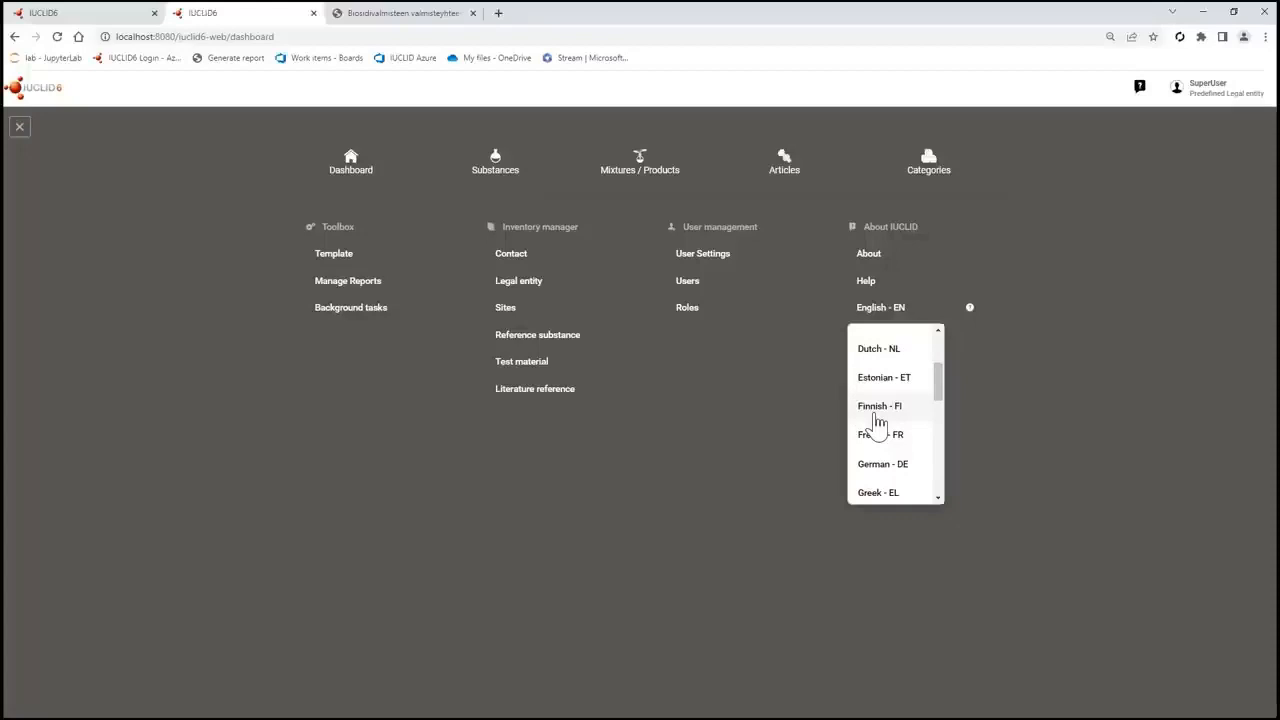
click(879, 405)
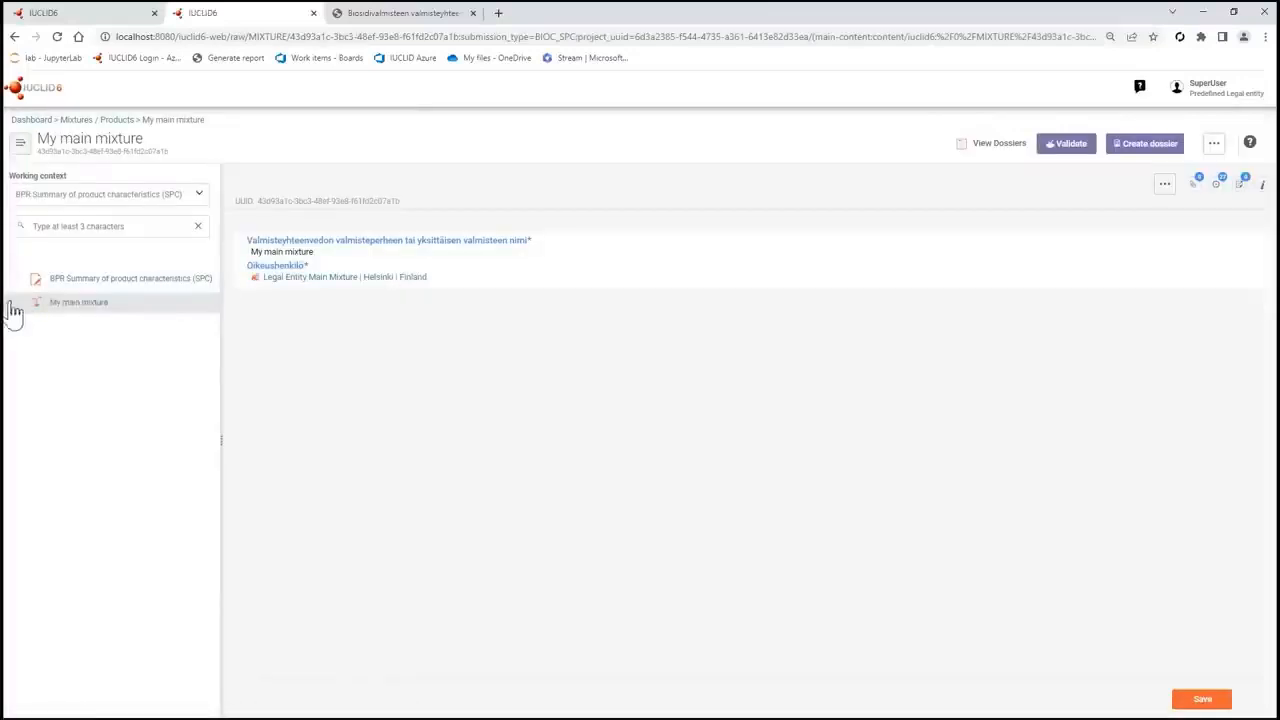
Step: Expand the My main mixture tree and begin editing the SPC name field
click(78, 302)
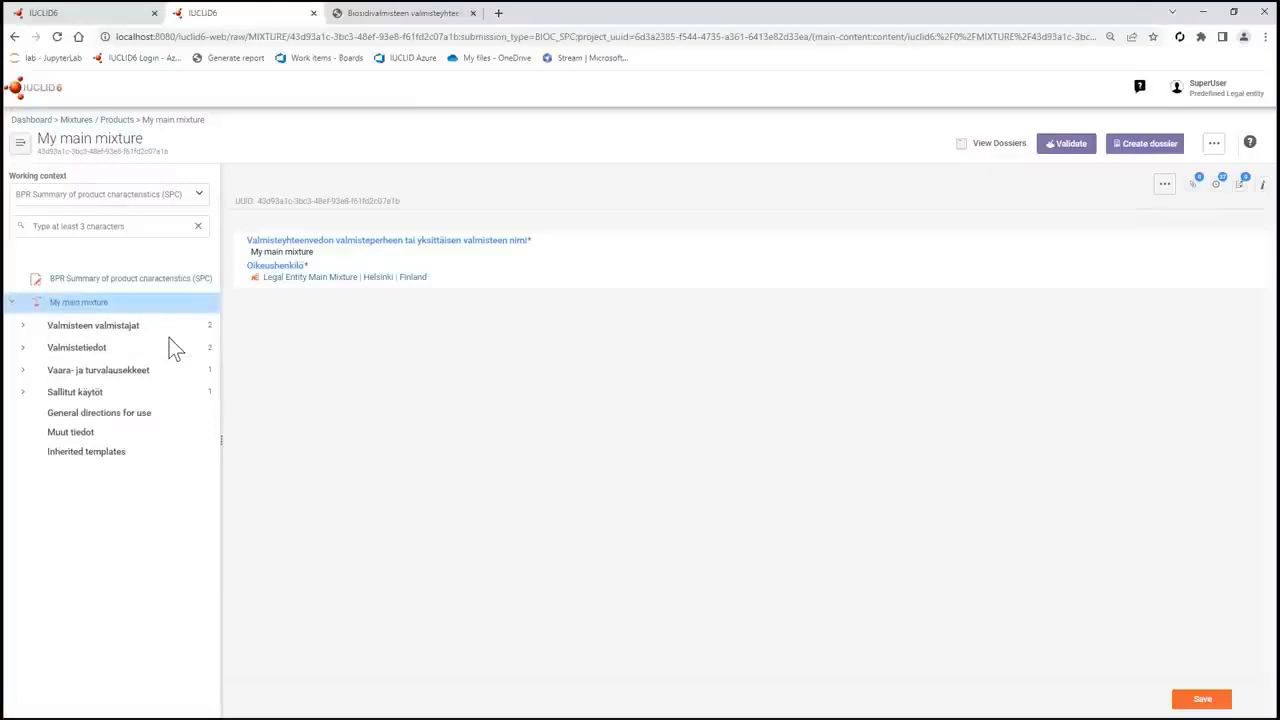
mouse_move(145, 401)
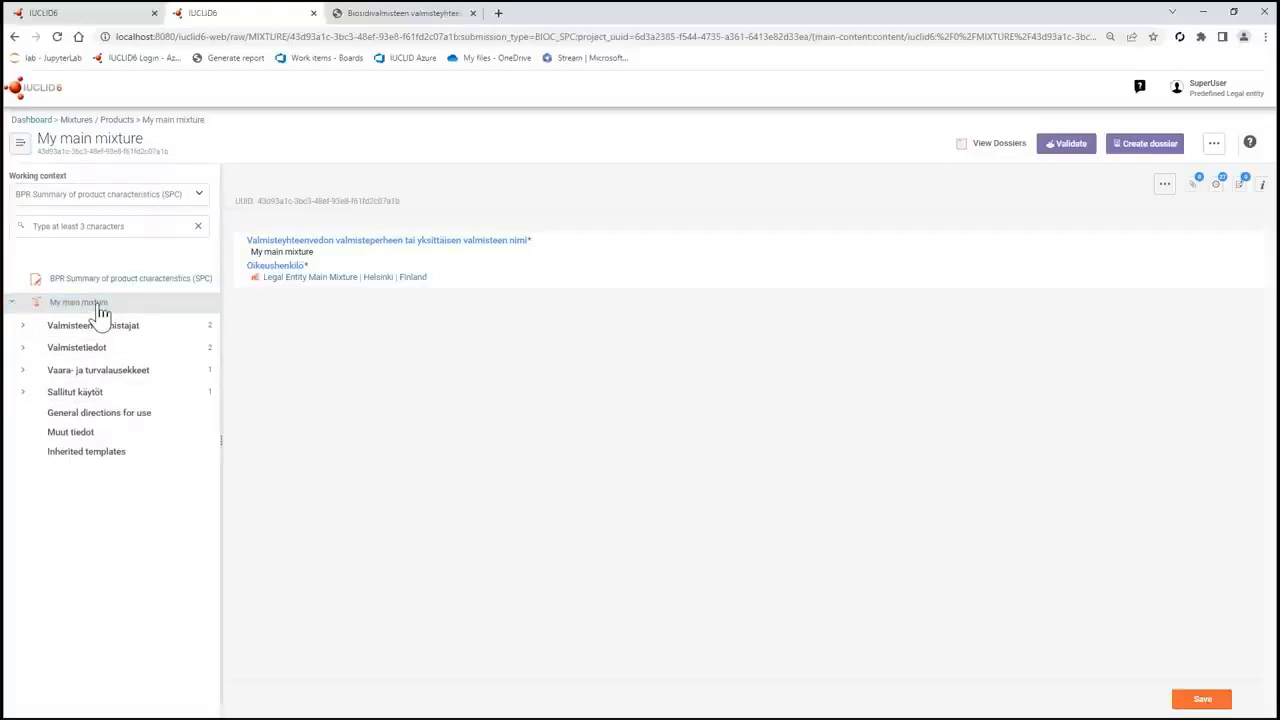
mouse_move(143, 325)
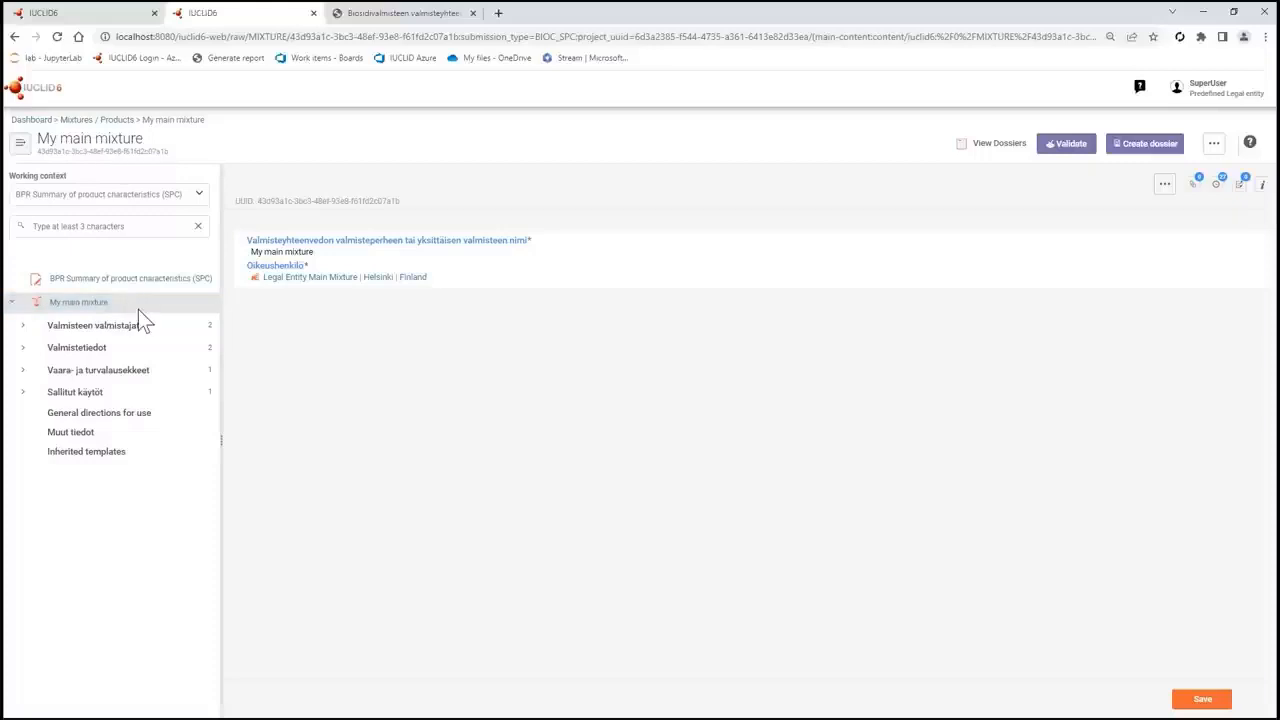
click(78, 301)
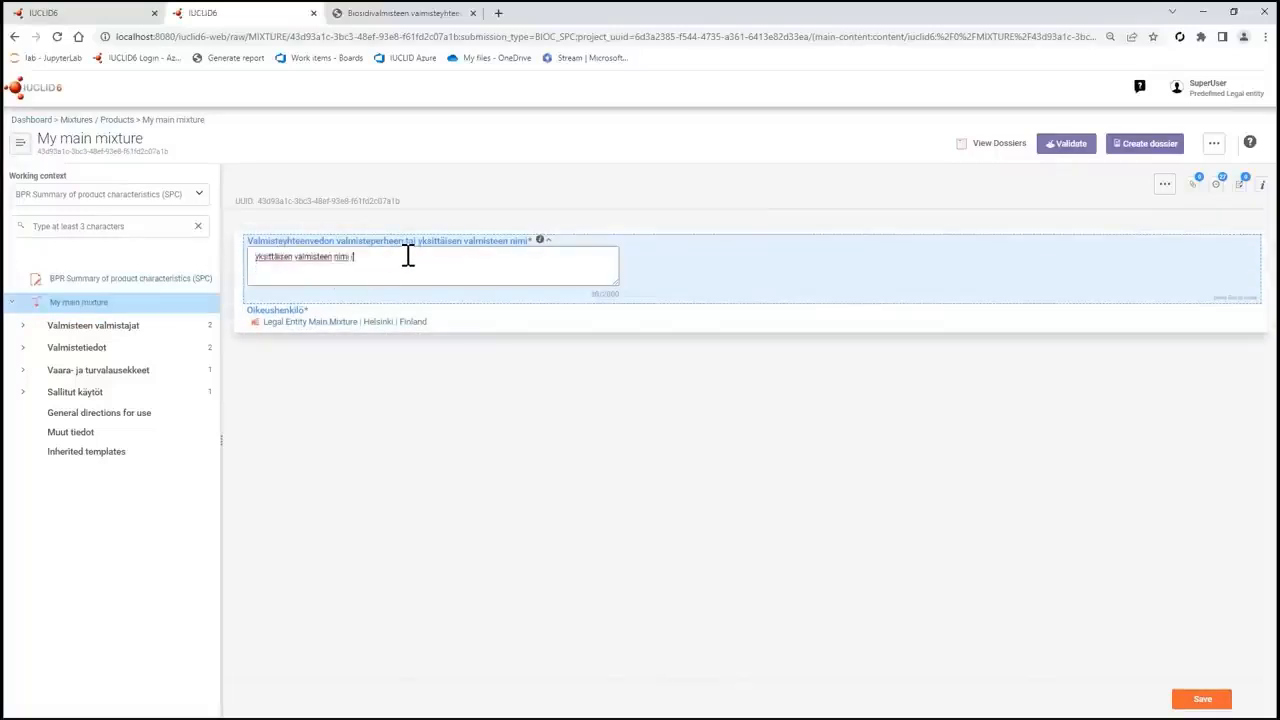
Step: Append '(1)' to the Finnish product name and return to the English session
text((1))
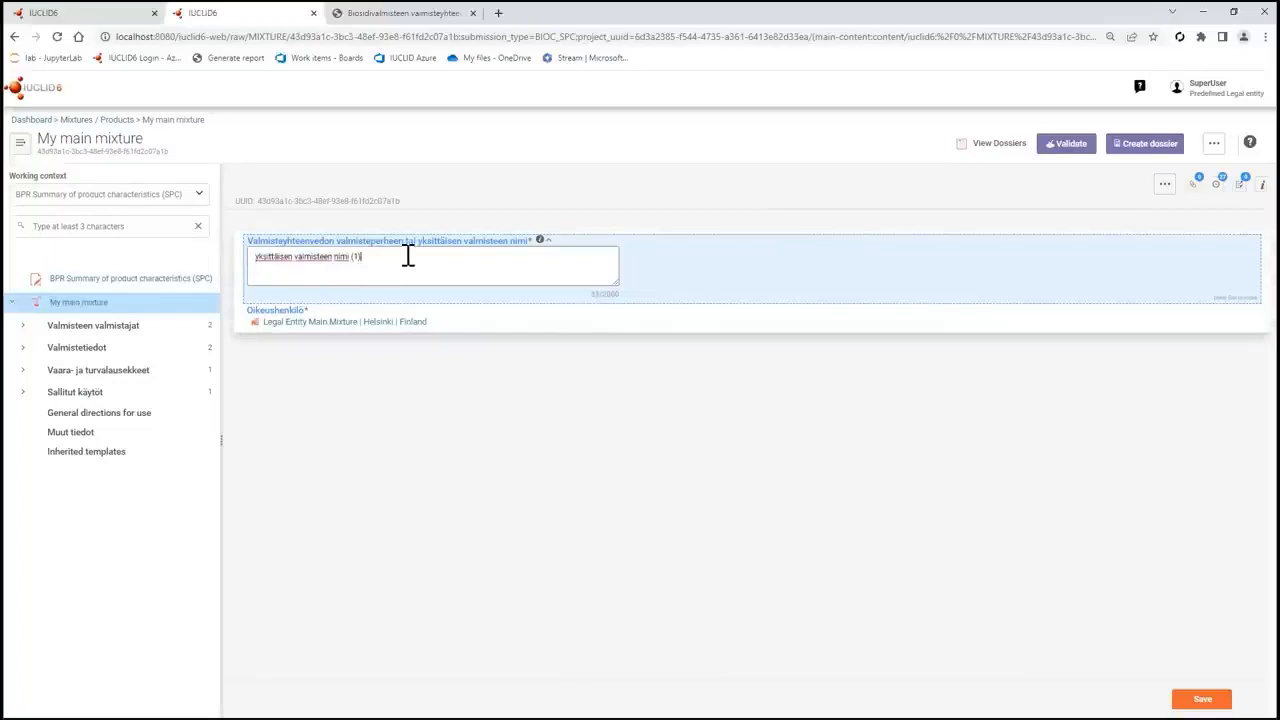
click(1201, 698)
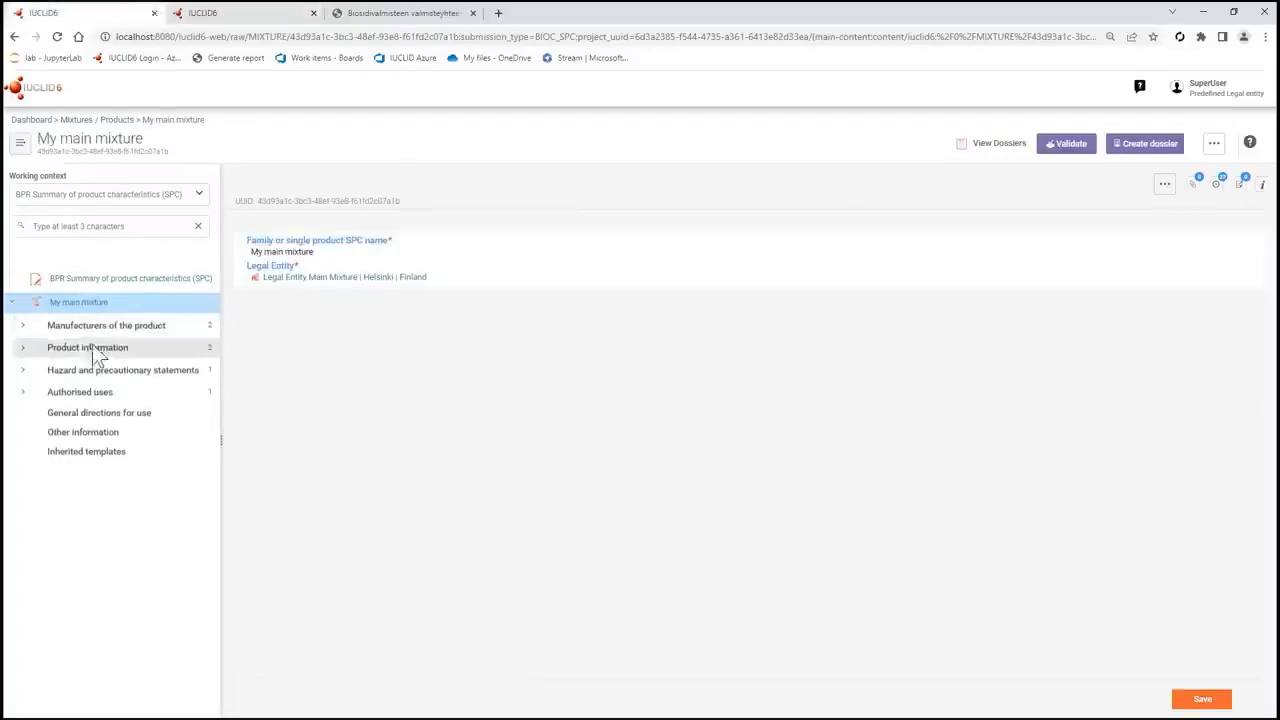
Step: Expand Manufacturers of the product and Location of manufacturing sites in the tree
click(22, 324)
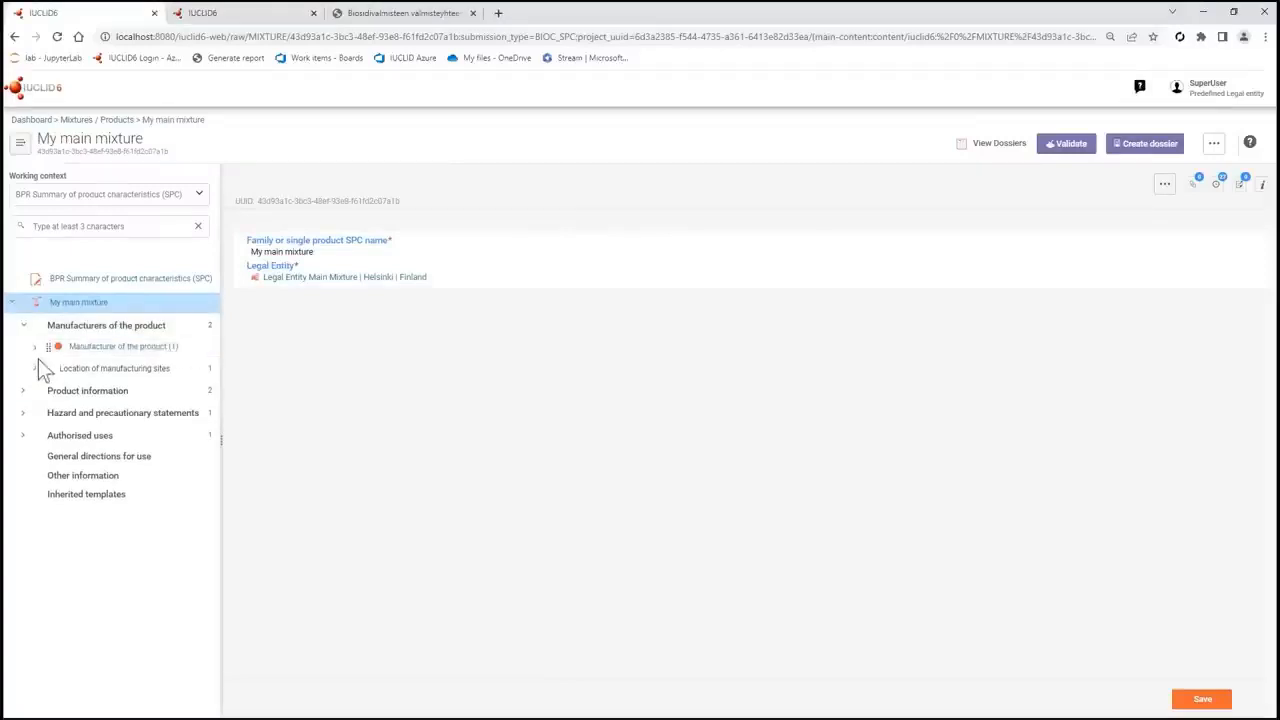
click(35, 368)
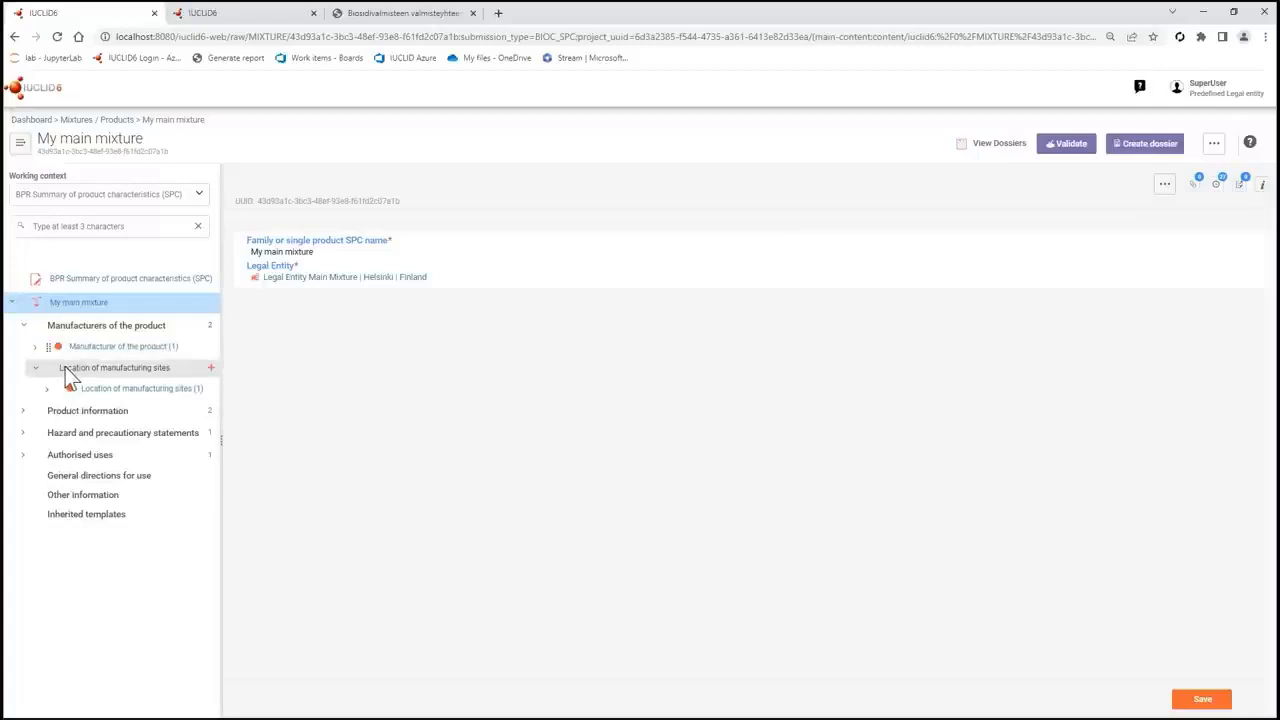
click(113, 368)
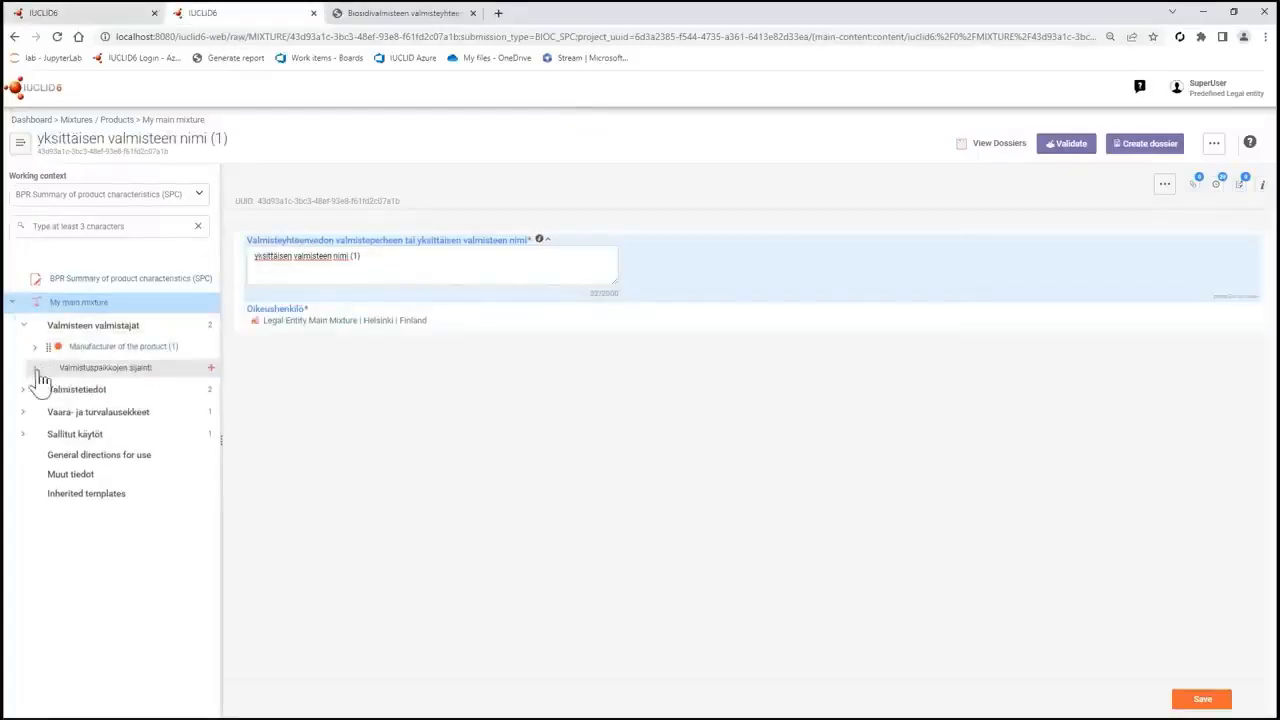
Step: Expand Valmistuspaikkojen sijainti to reveal the manufacturing-site record
click(105, 367)
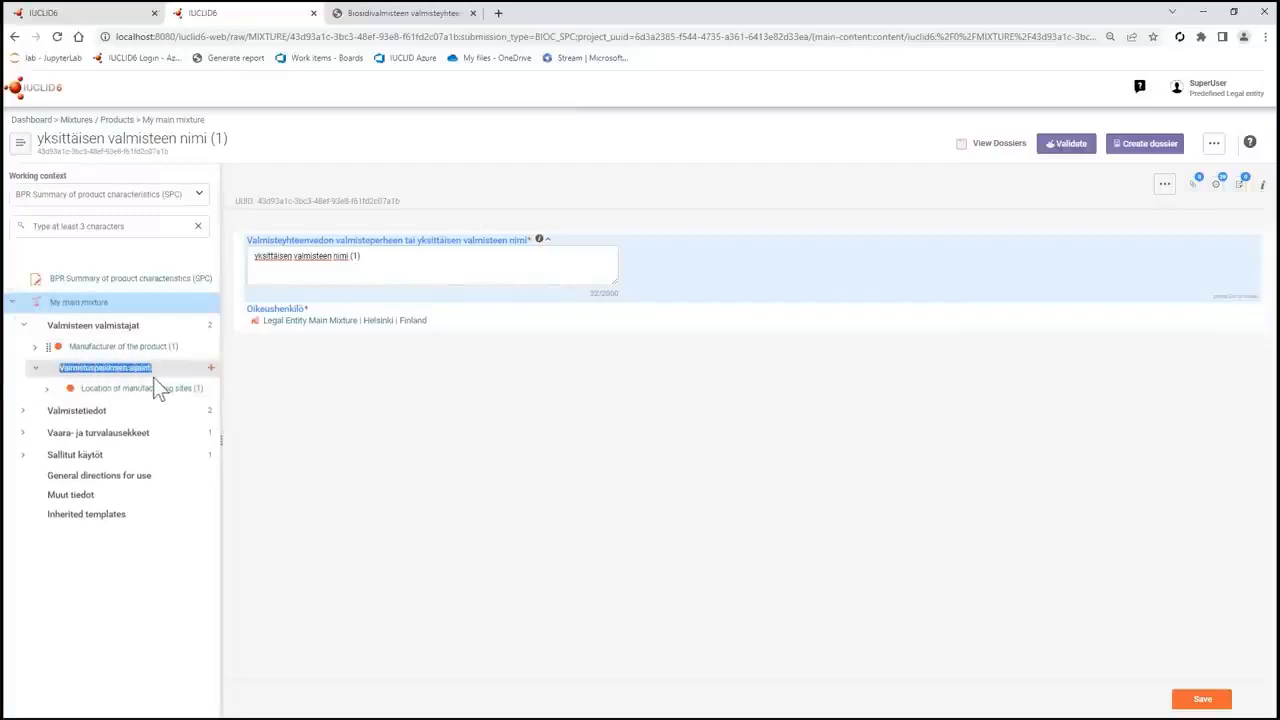
click(104, 367)
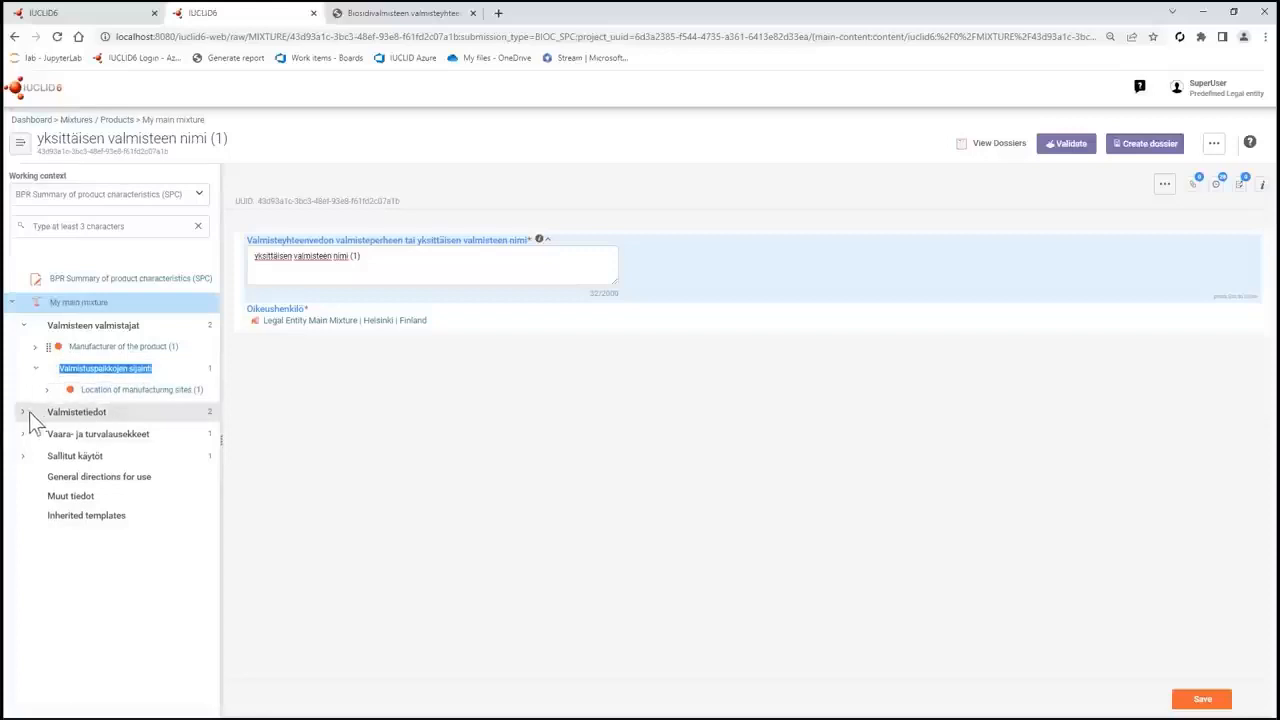
Step: Open the Detailed quantitative and qualitative information record and edit SPC Bio's Maa countries
click(22, 412)
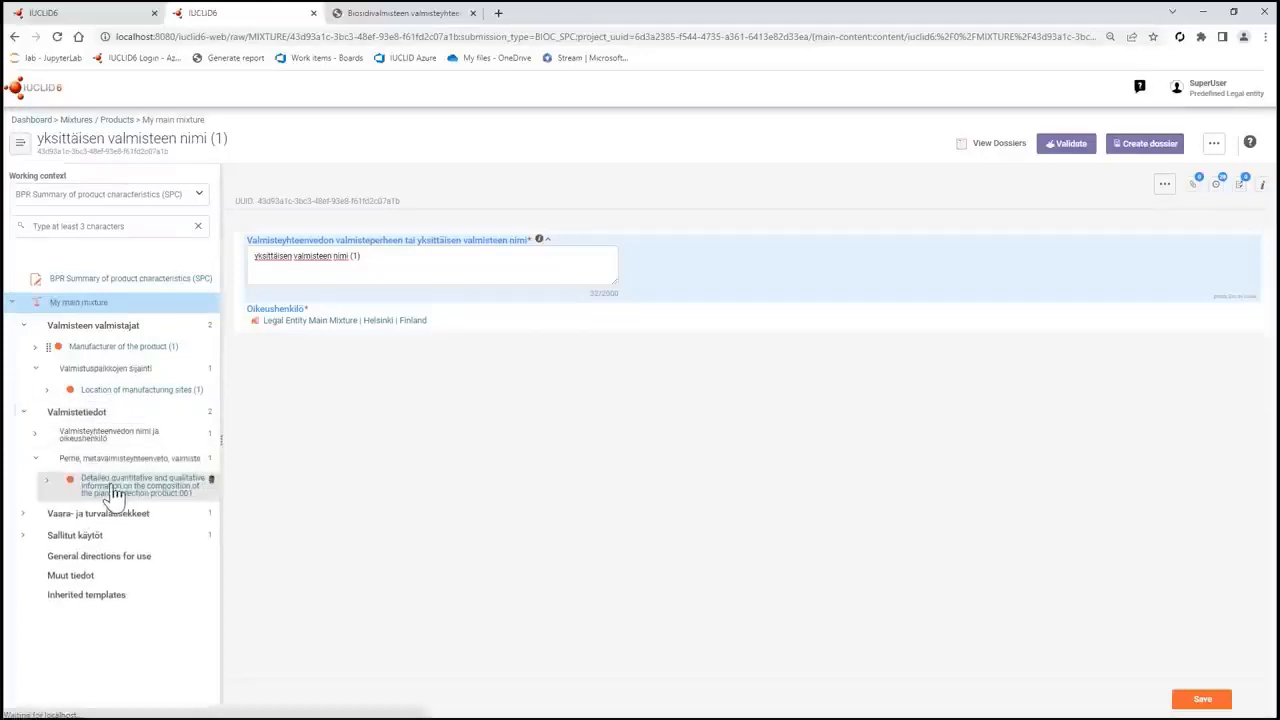
click(145, 485)
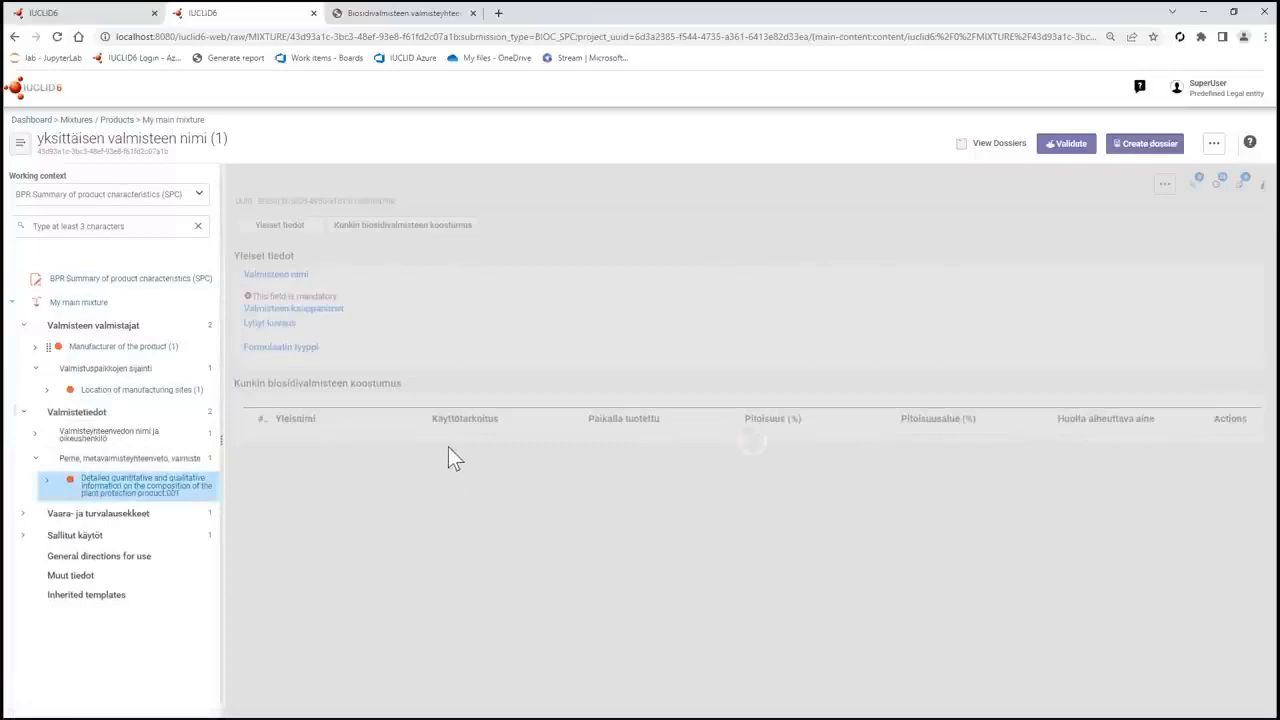
click(147, 485)
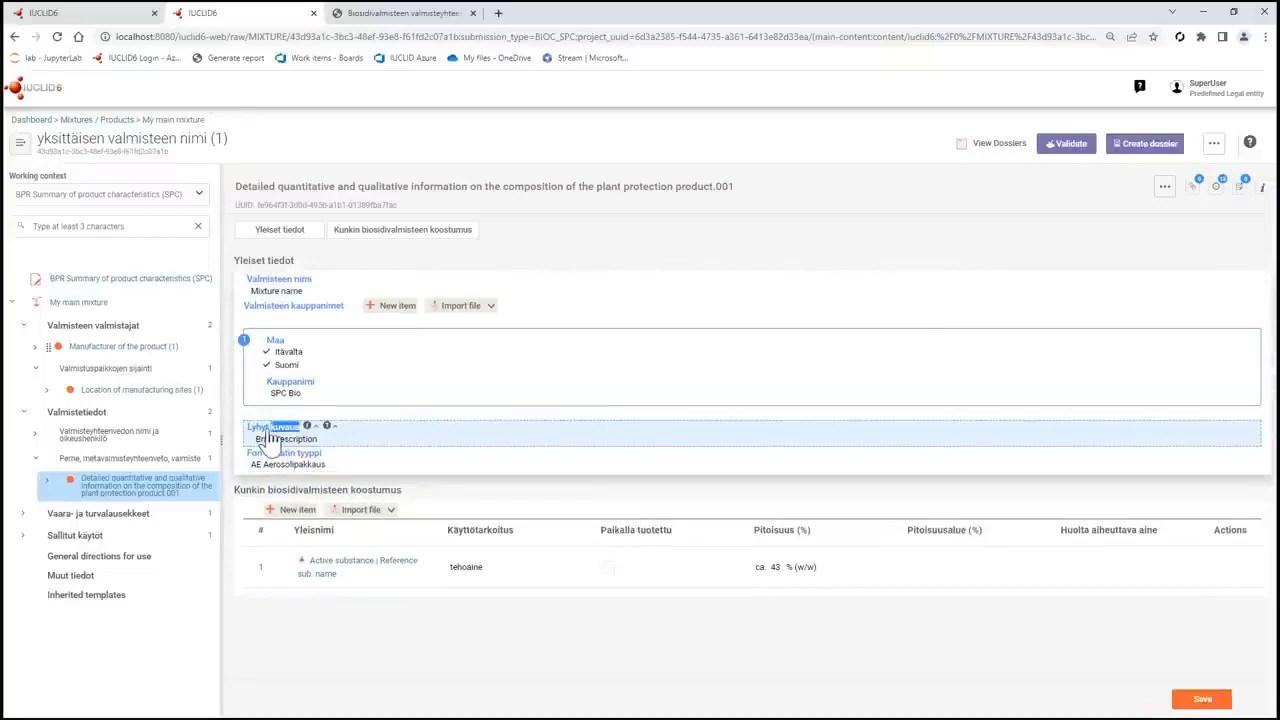
click(290, 438)
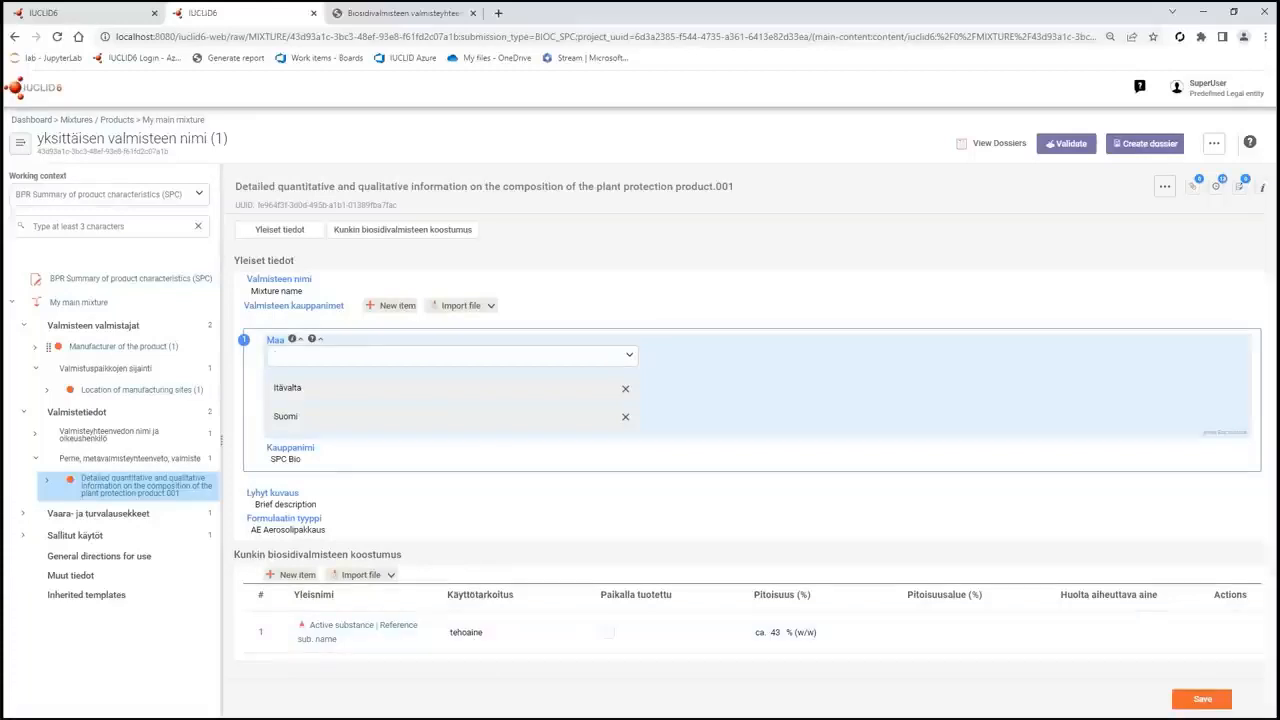
Step: Open the BPR Summary of product characteristics (SPC) document
click(450, 355)
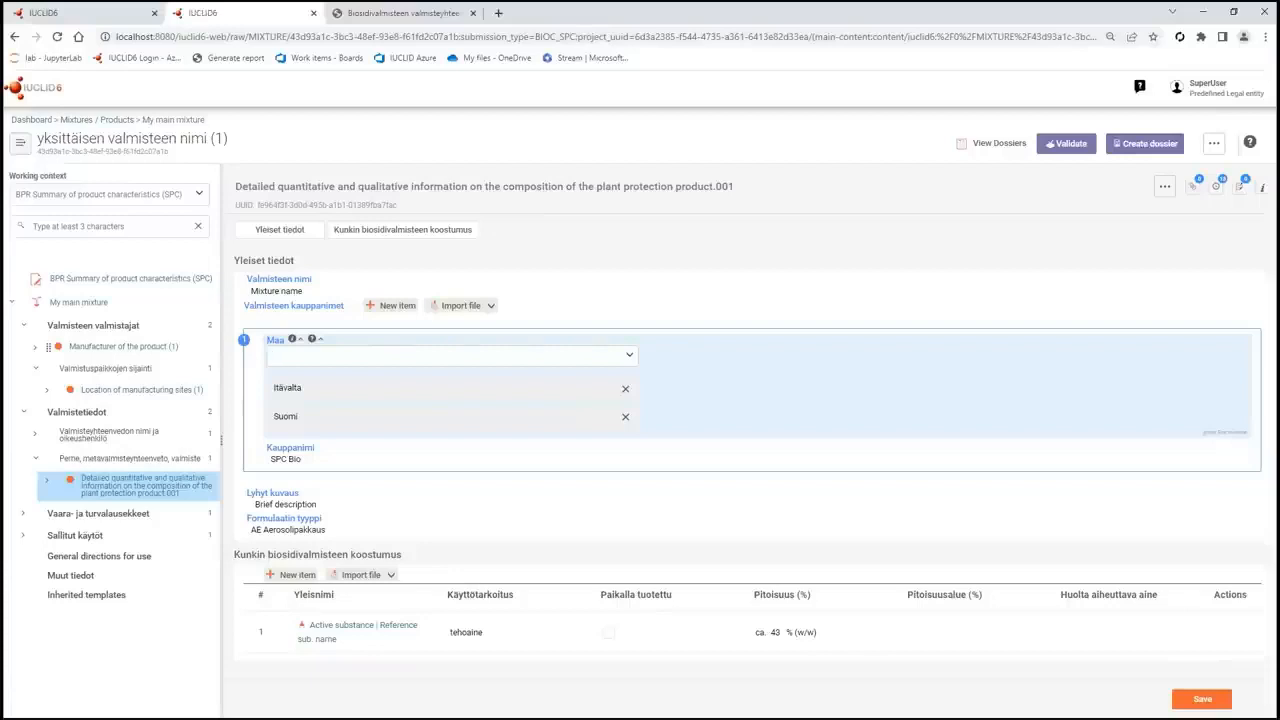
mouse_move(155, 75)
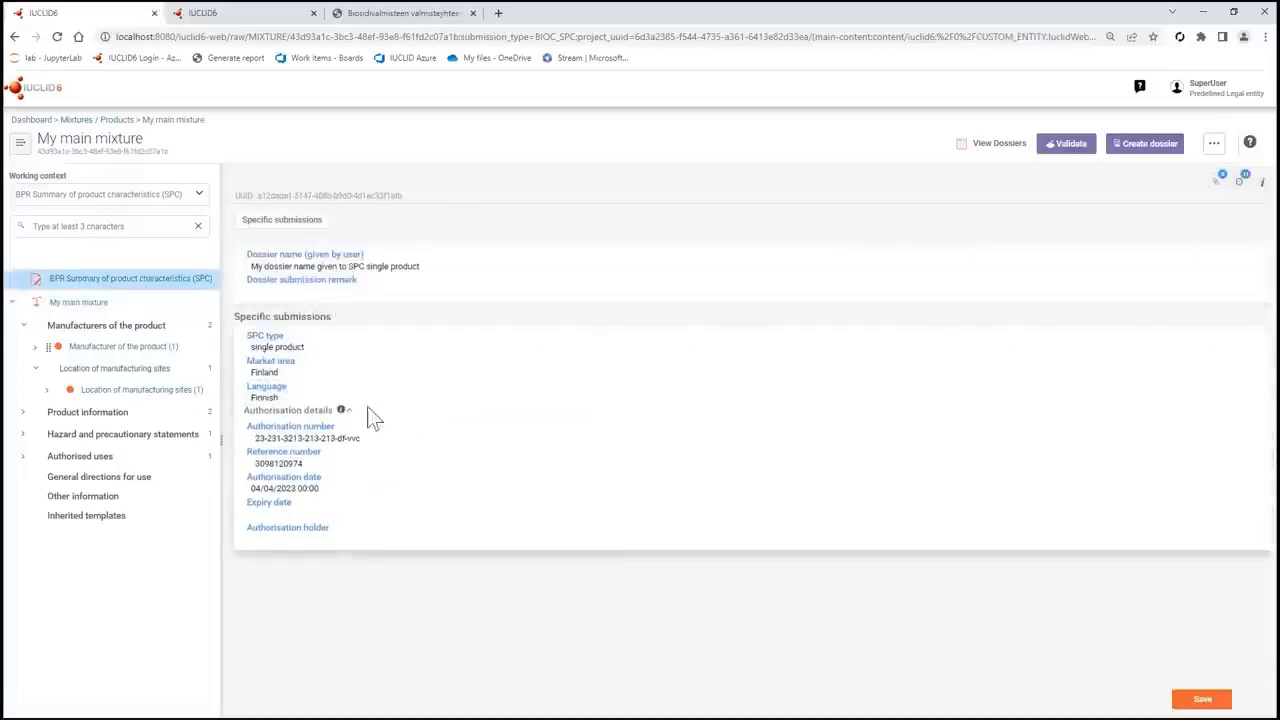
Step: Set the SPC language to English-[en], save, and list the report types
click(290, 397)
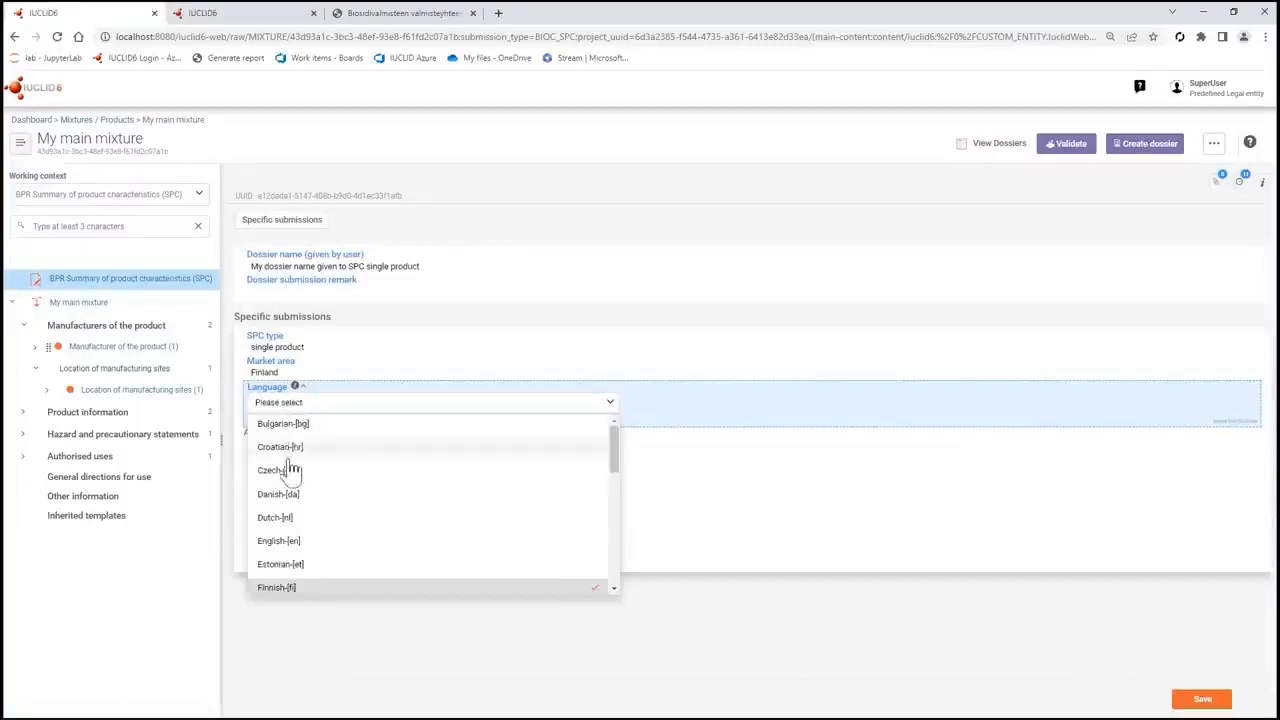
scroll(down, 3)
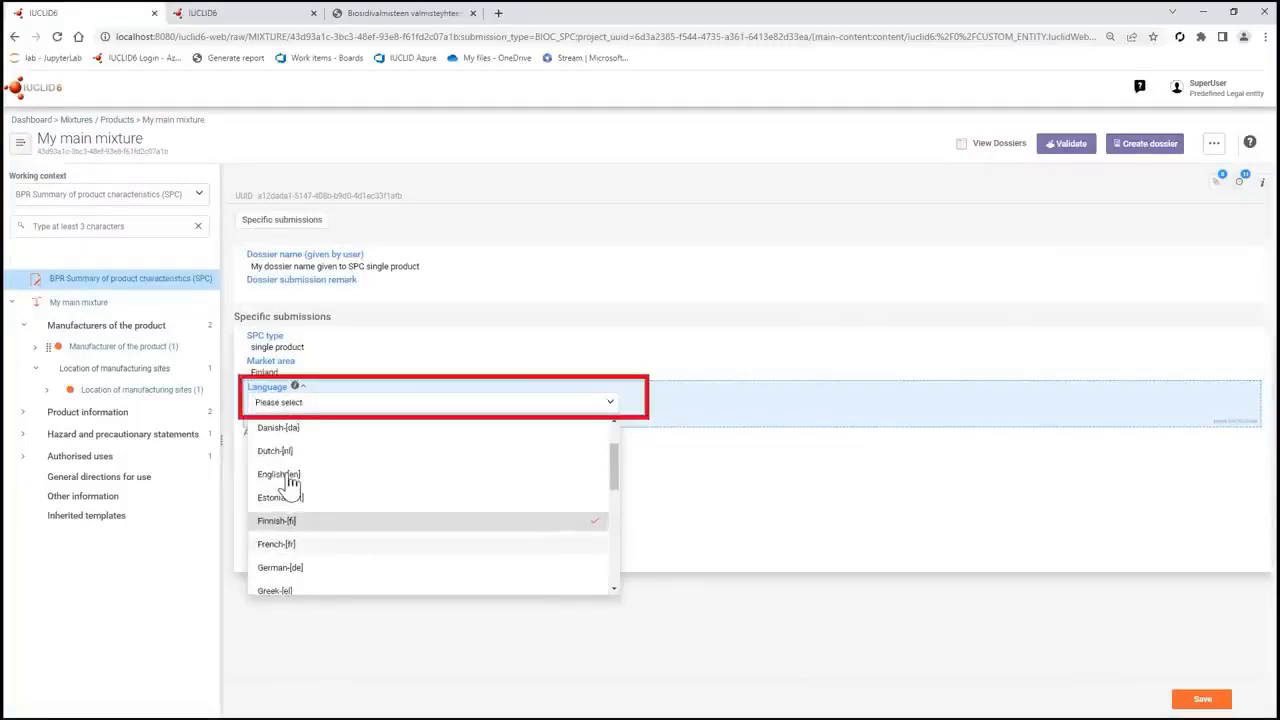
click(279, 474)
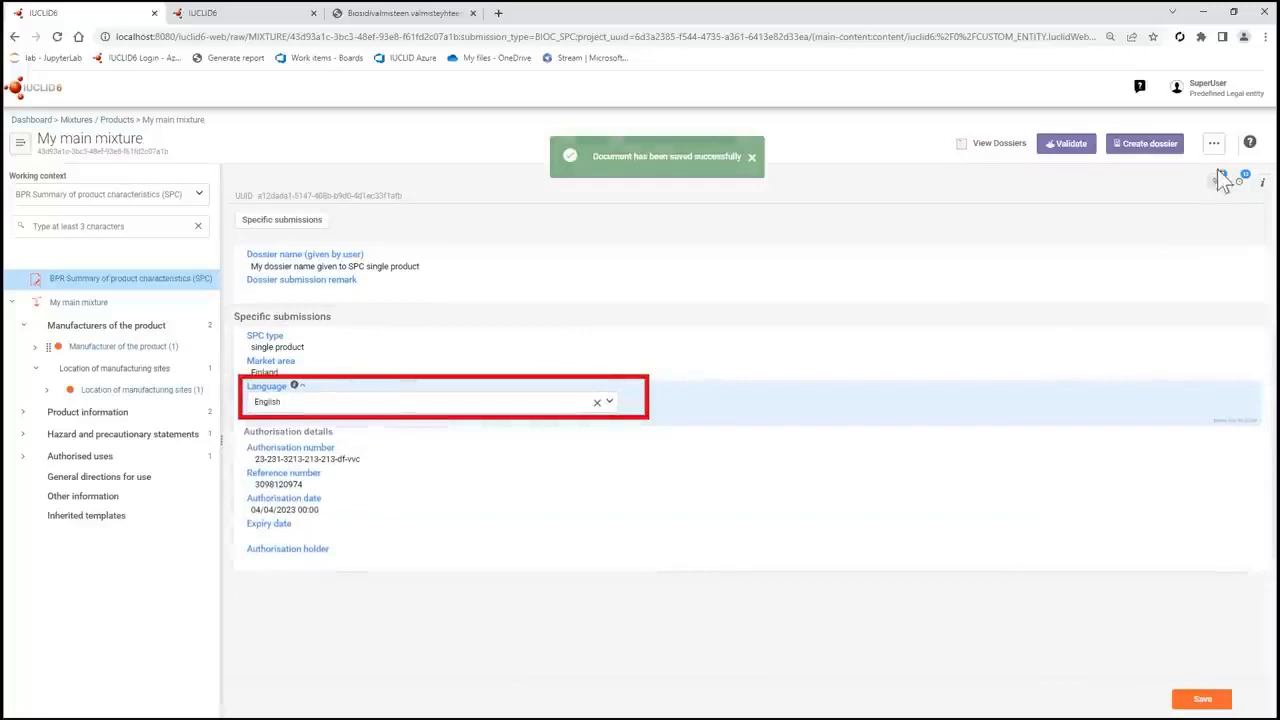
click(1228, 182)
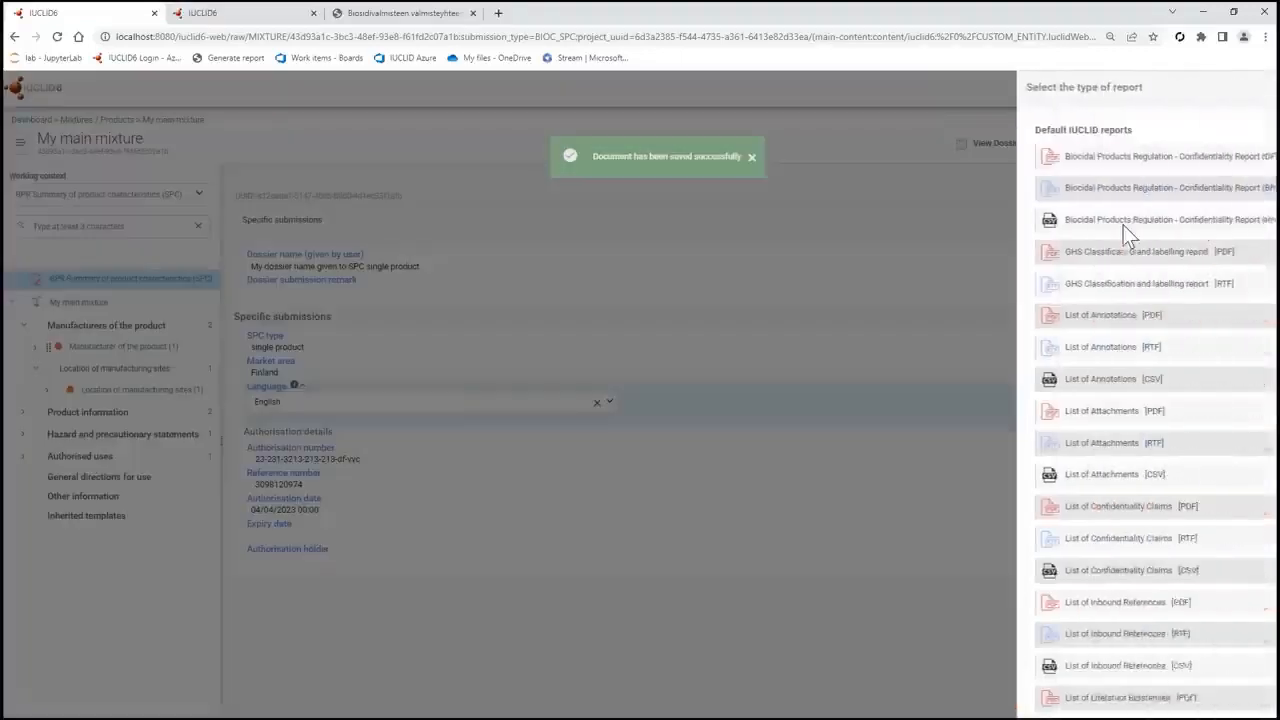
Step: Generate the SPC (Single Product) [PDF] report
scroll(down, 3)
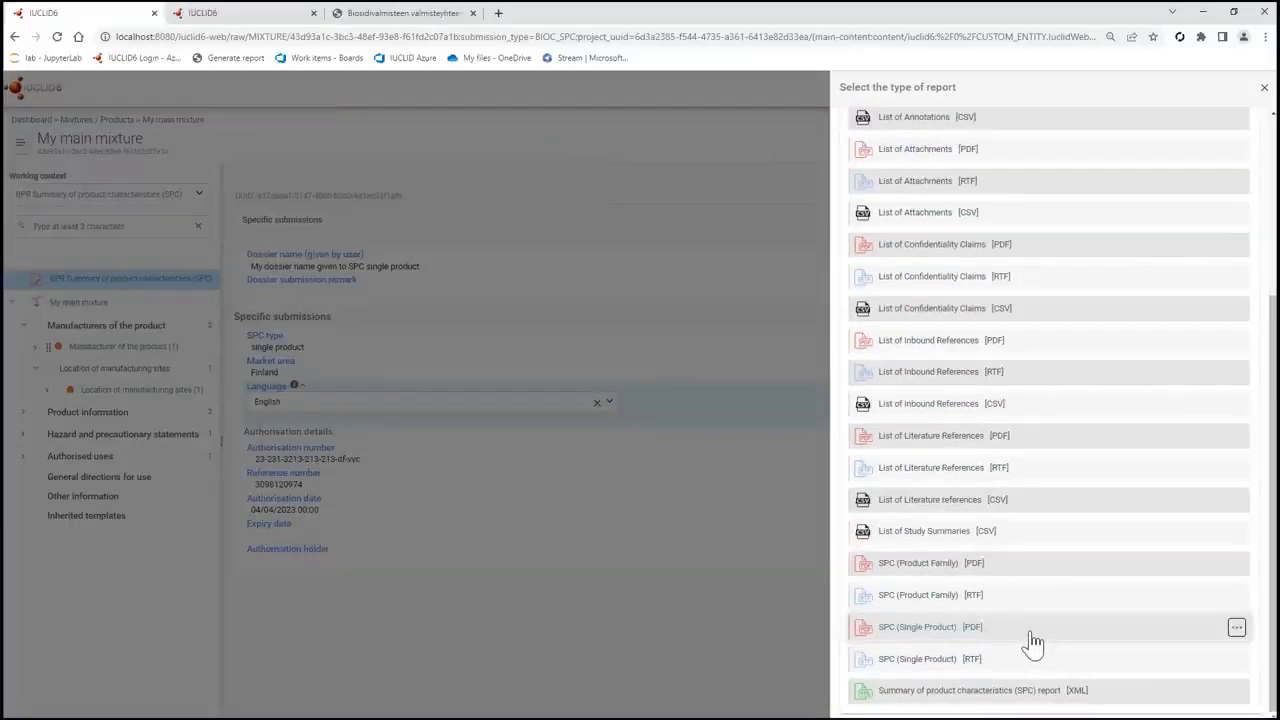
click(1264, 87)
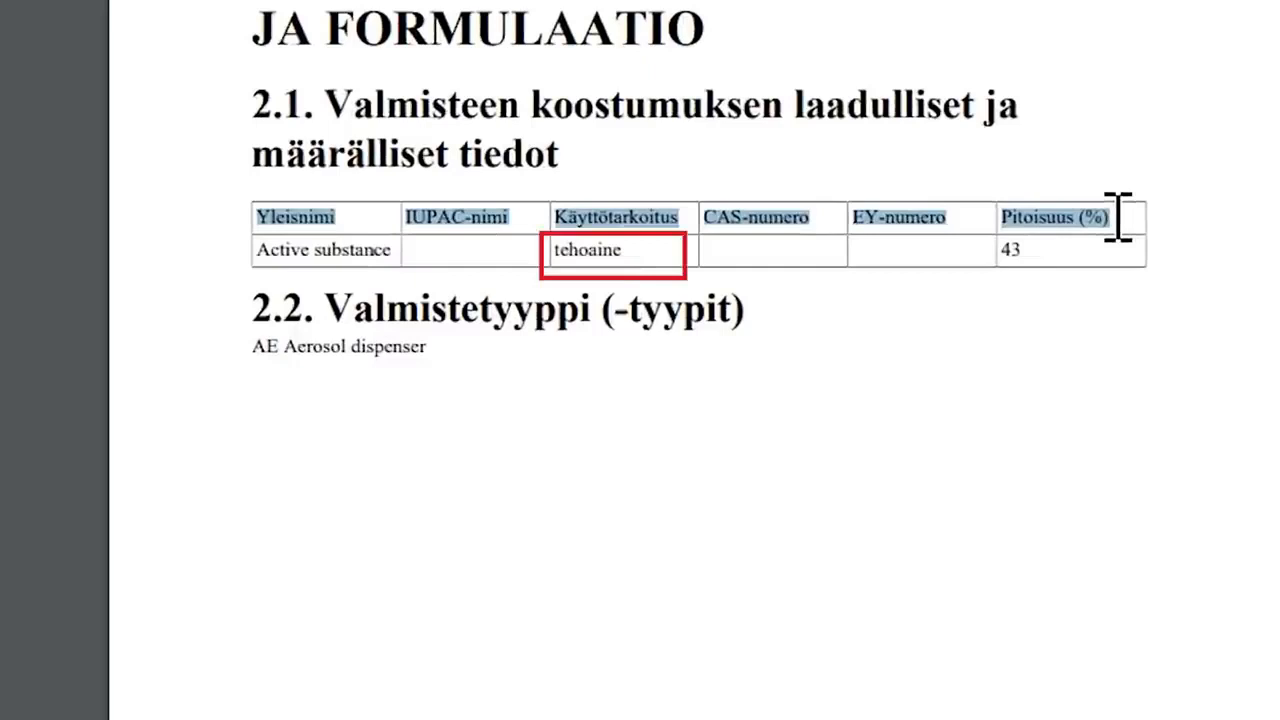
mouse_move(545, 330)
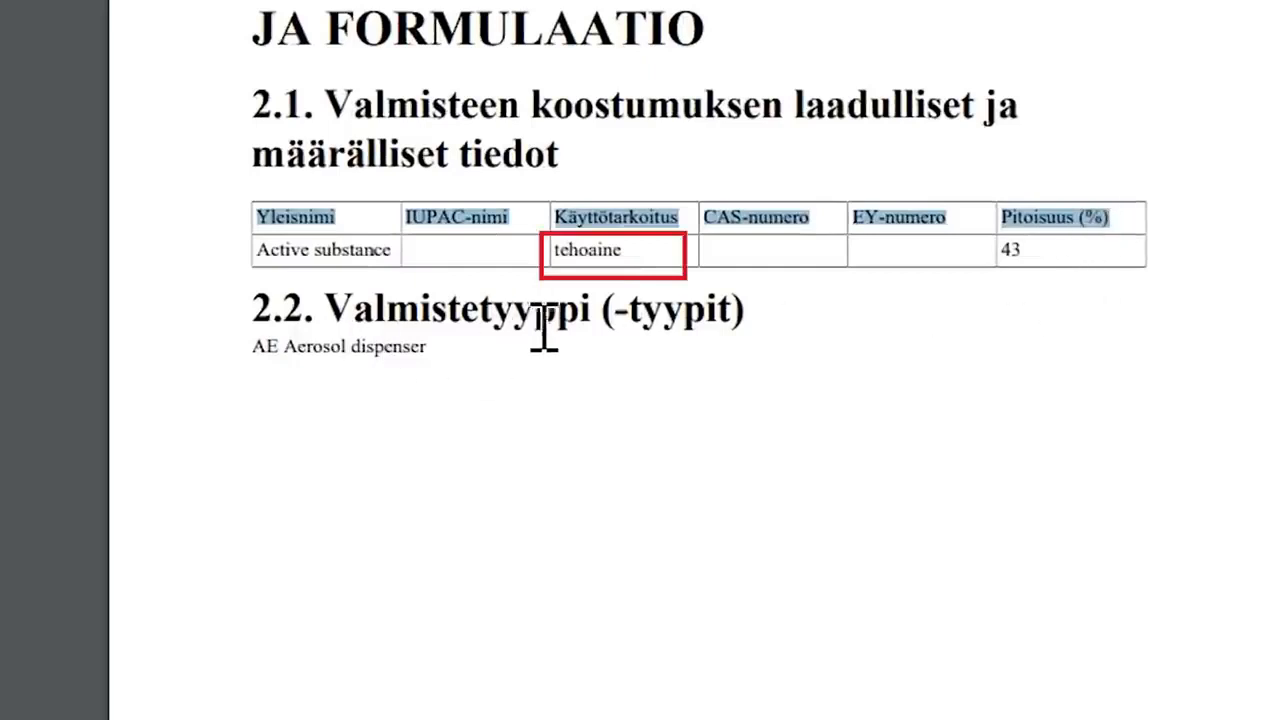